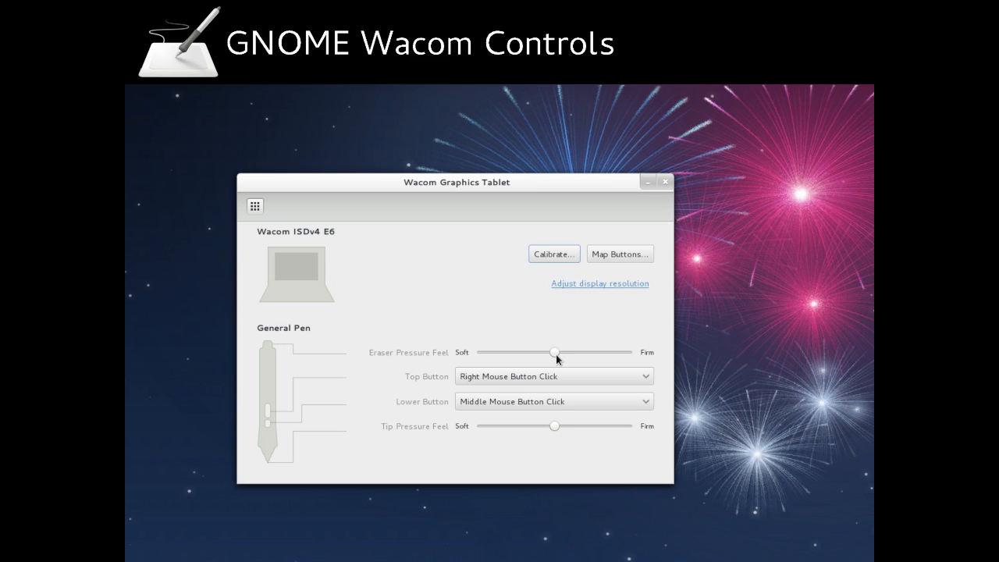
click(737, 512)
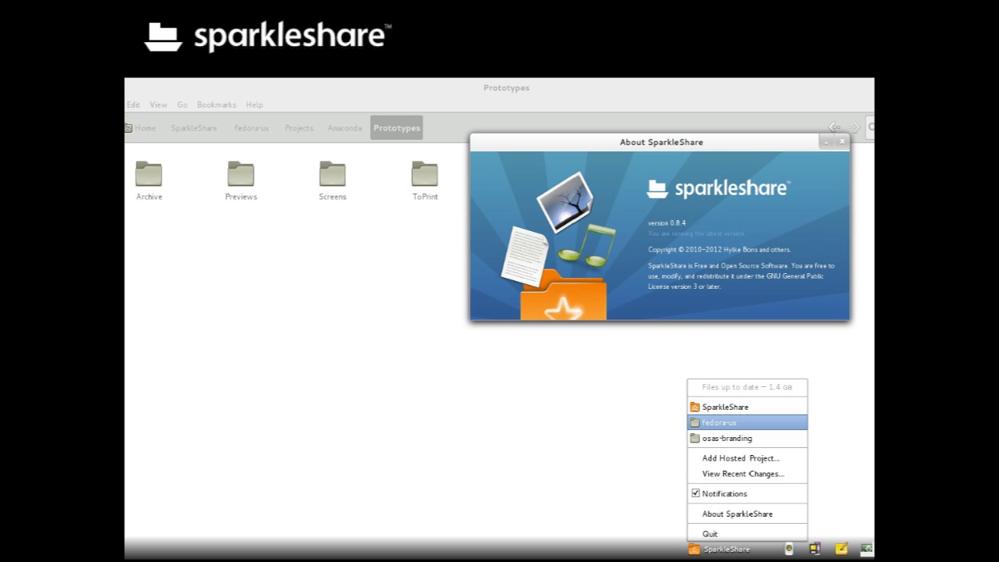